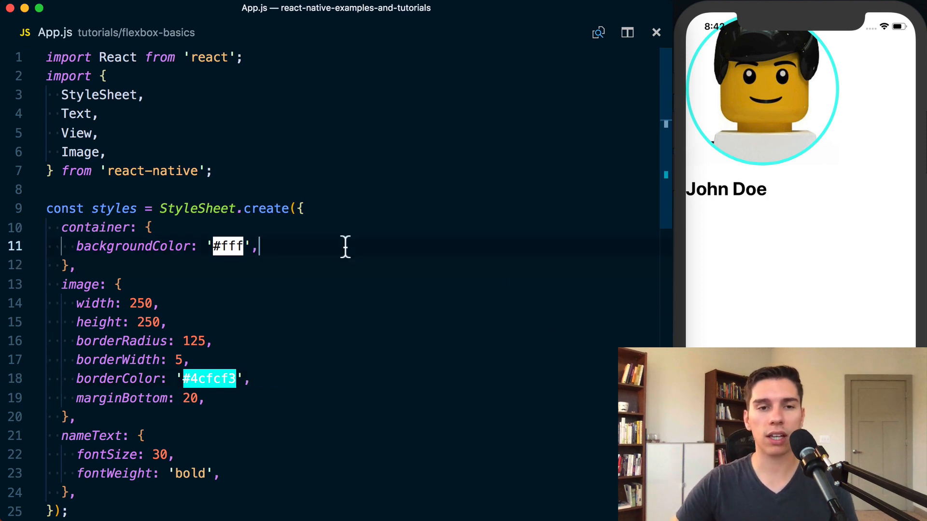
Replace display: 'flex' in the container style with flex: 1 and save
text(display: 'fl)
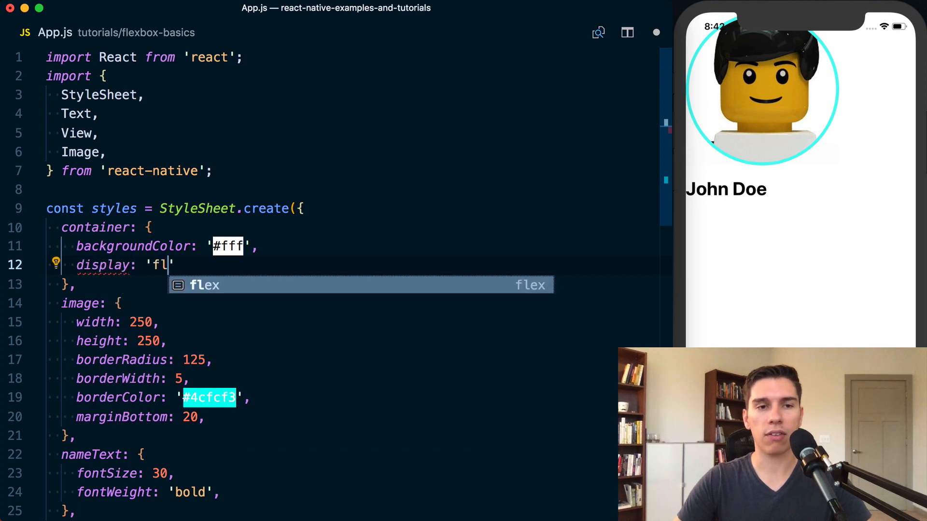
key(Tab)
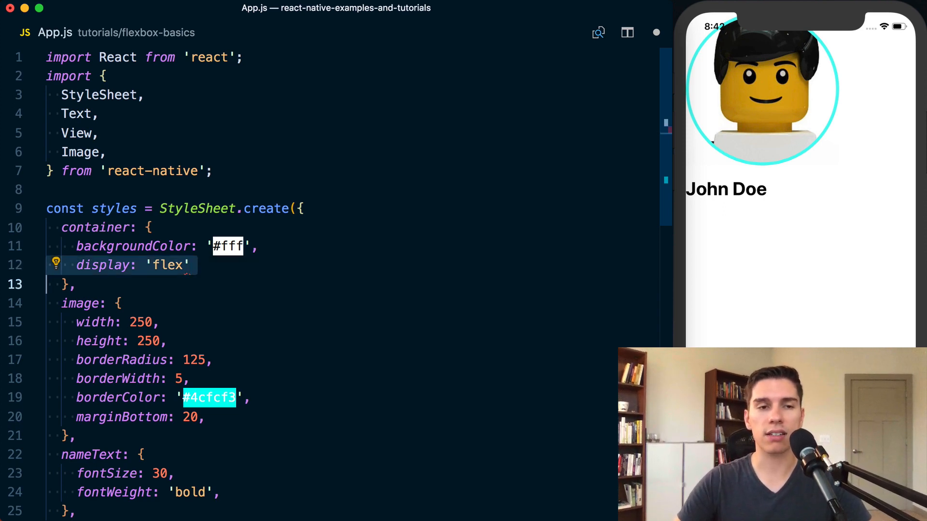
text(flex: 1,)
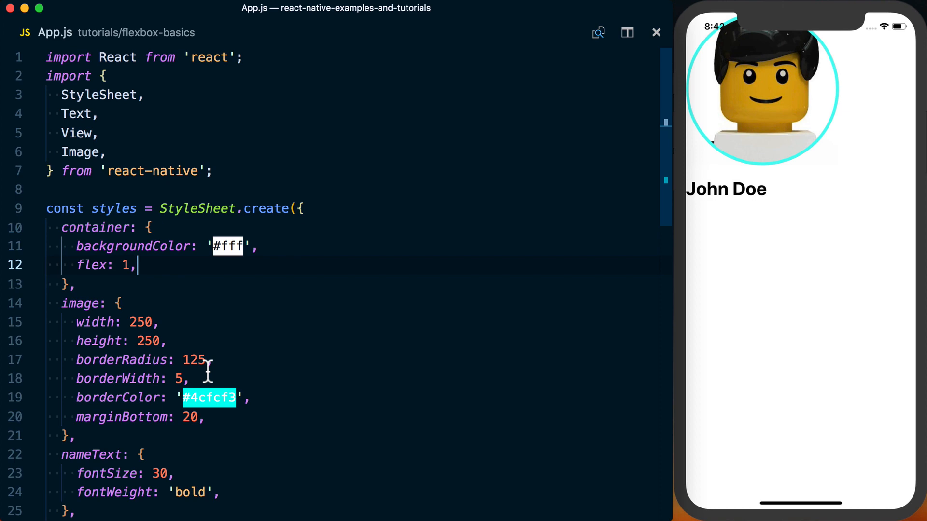
Change the container backgroundColor from '#fff' to 'red' and reload the simulator
scroll(down, 3)
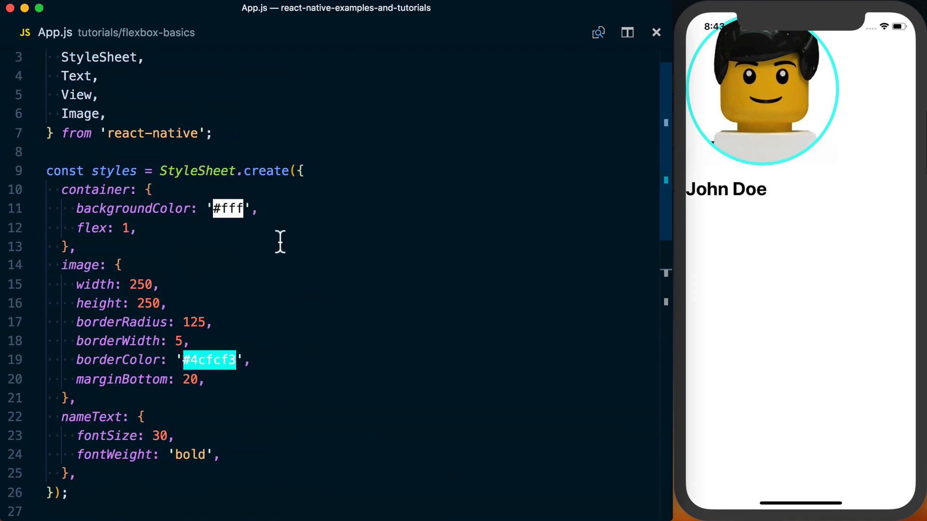
text(red)
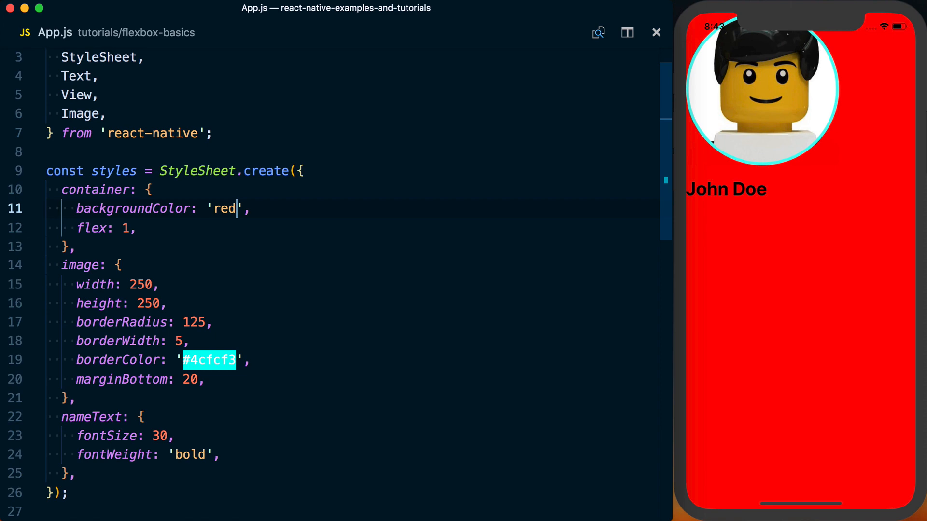
scroll(down, 3)
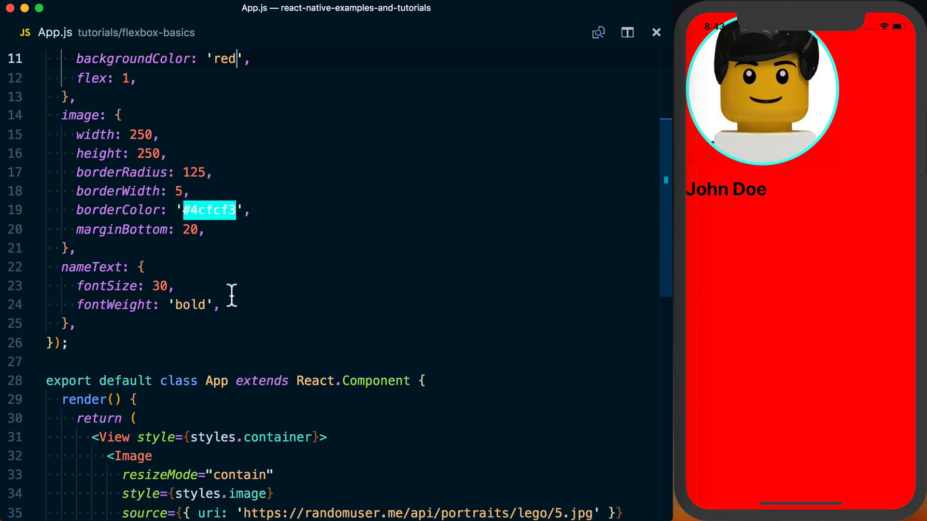
Wrap the return in React.Fragment and add a second View with flex: 1 and a backgroundColor
scroll(down, 3)
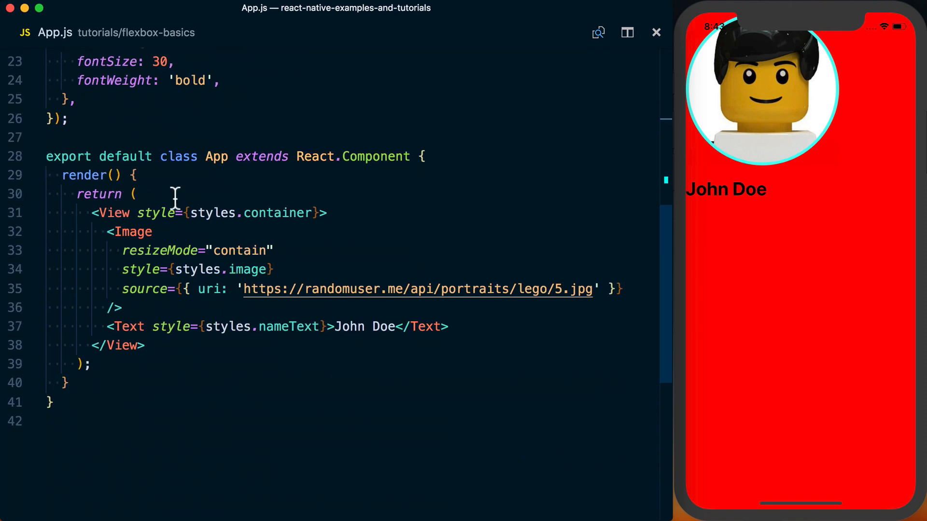
text(React.Fragment>)
text(<)
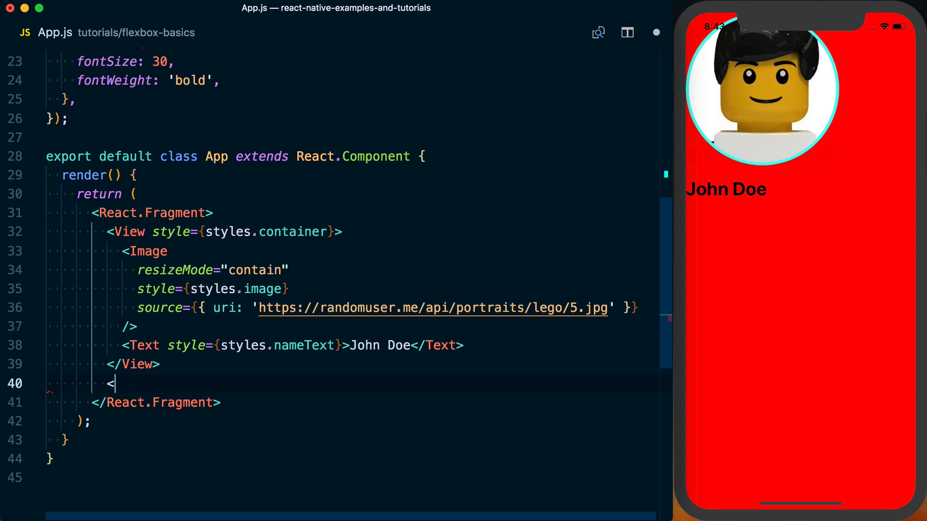
text(View style={{)
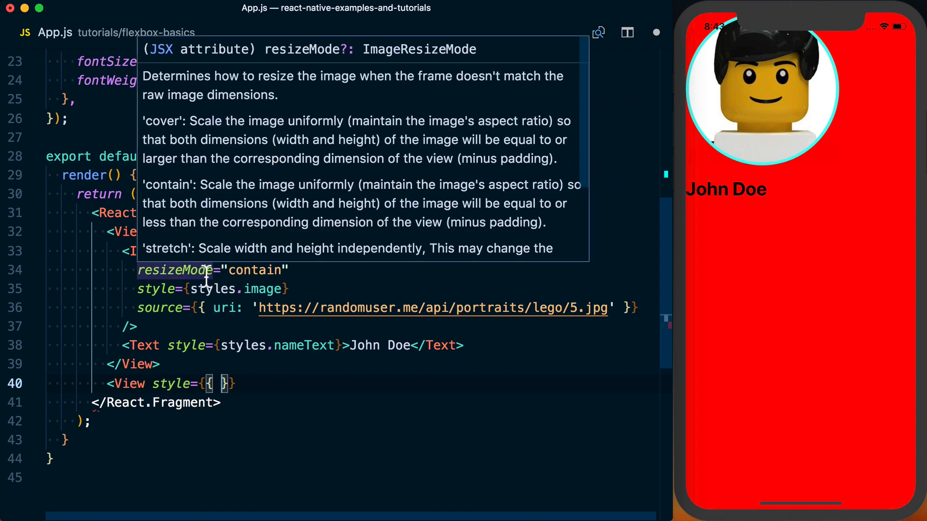
text(flex: 1,)
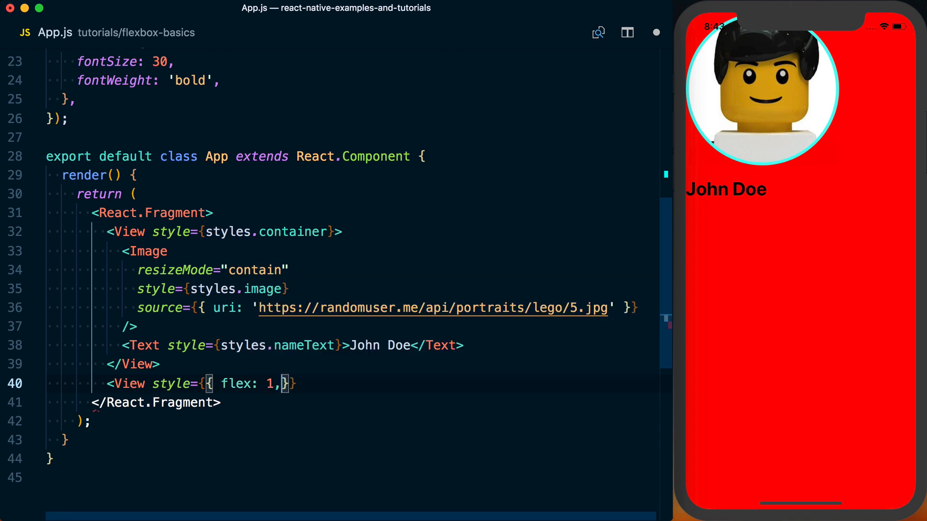
text(backgroundColor: ')
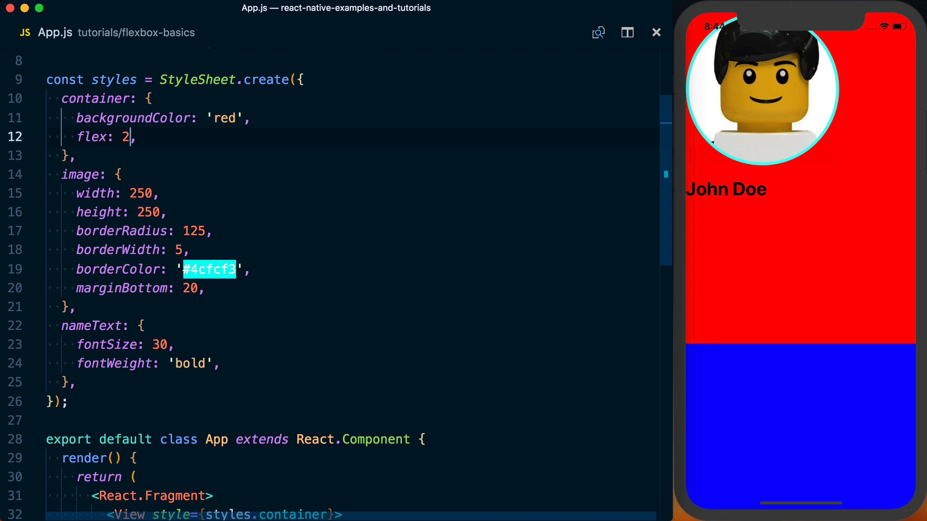
Delete the second blue View from the React.Fragment
key(Backspace)
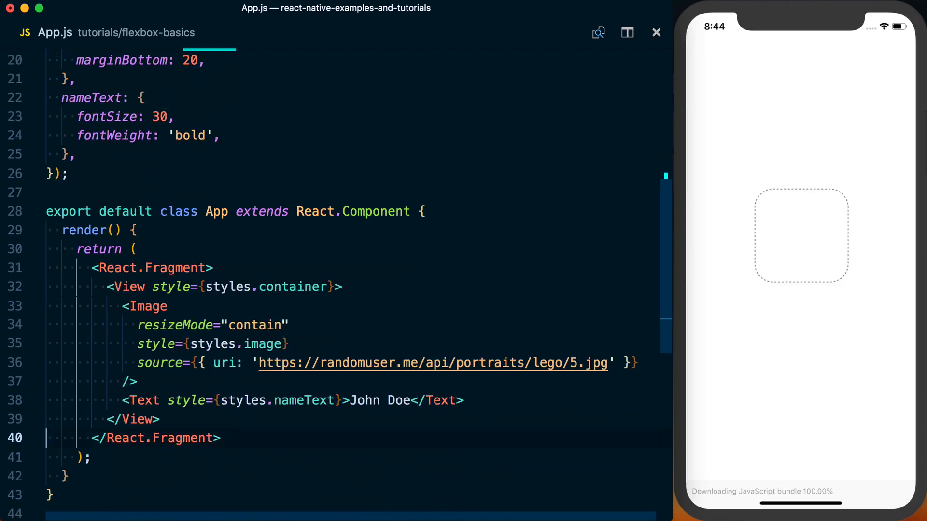
Restore the container backgroundColor to '#fff' with flex back at 1
text(#fff',)
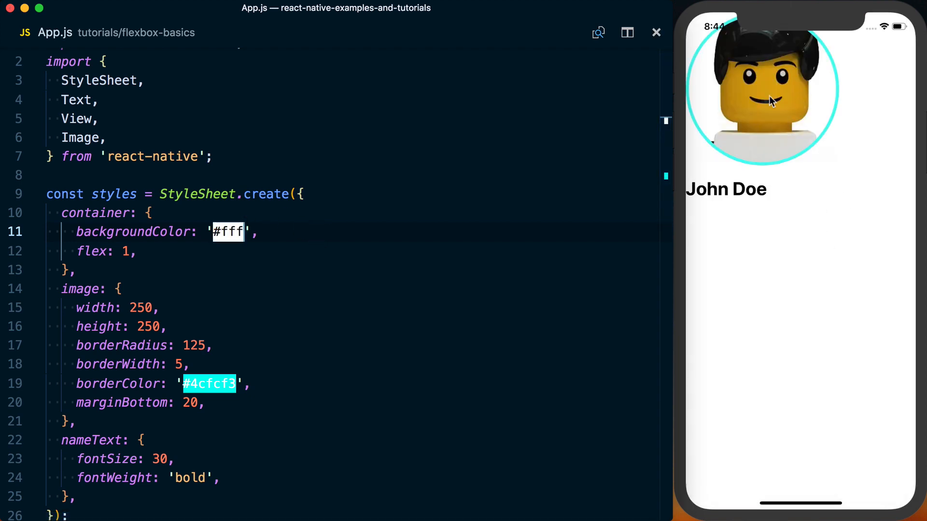
mouse_move(759, 124)
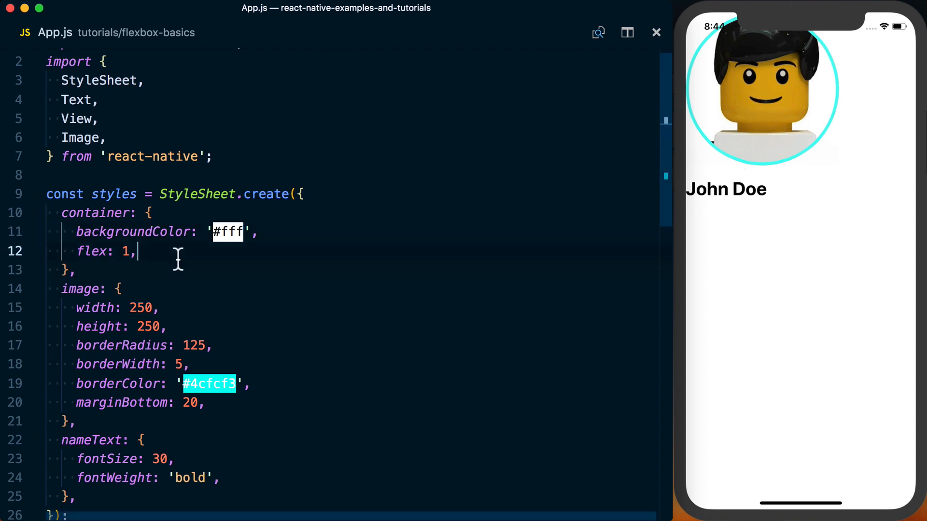
Add alignItems: 'center' and flexDirection: 'column', then change column to 'row'
text(alignItems)
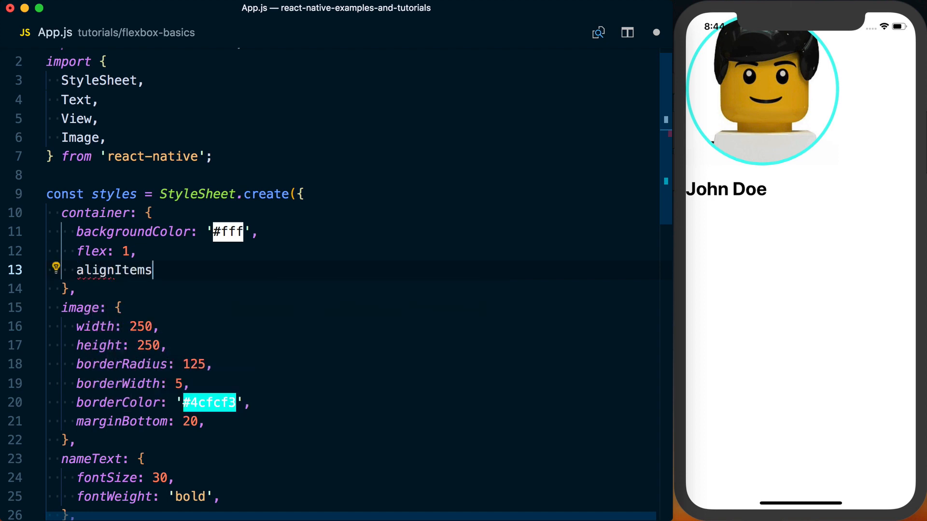
text(: 'center',)
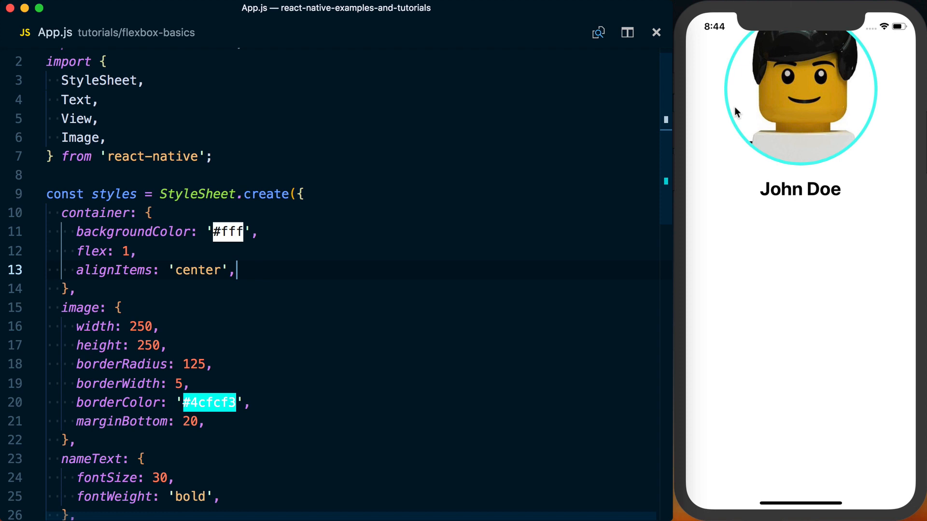
mouse_move(839, 134)
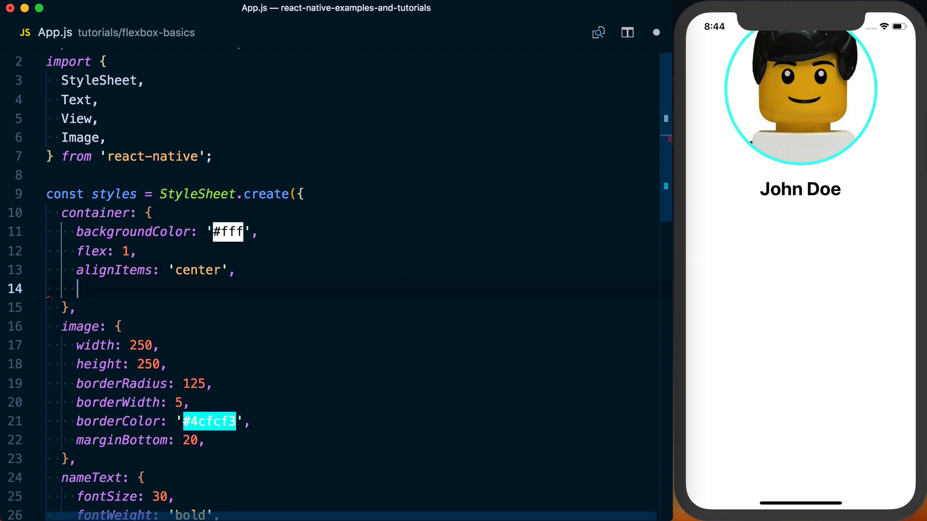
text(flexDirection)
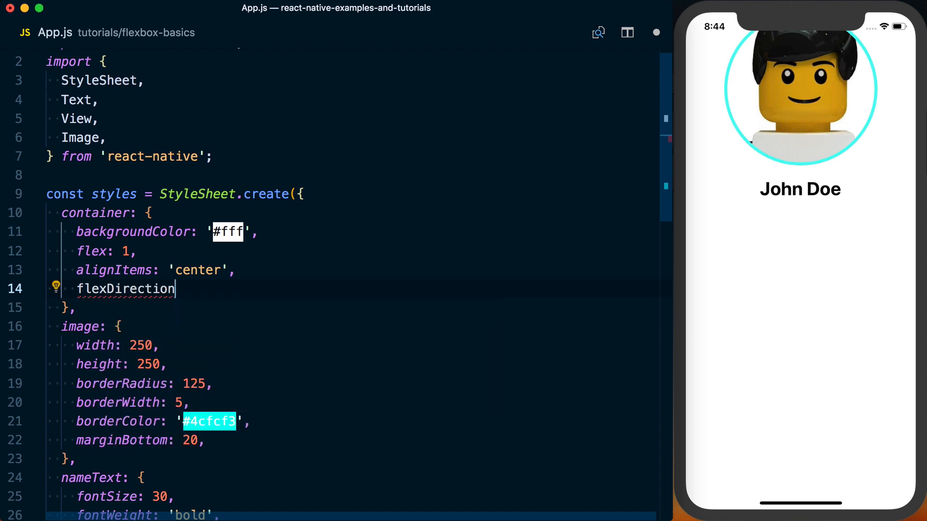
text(:)
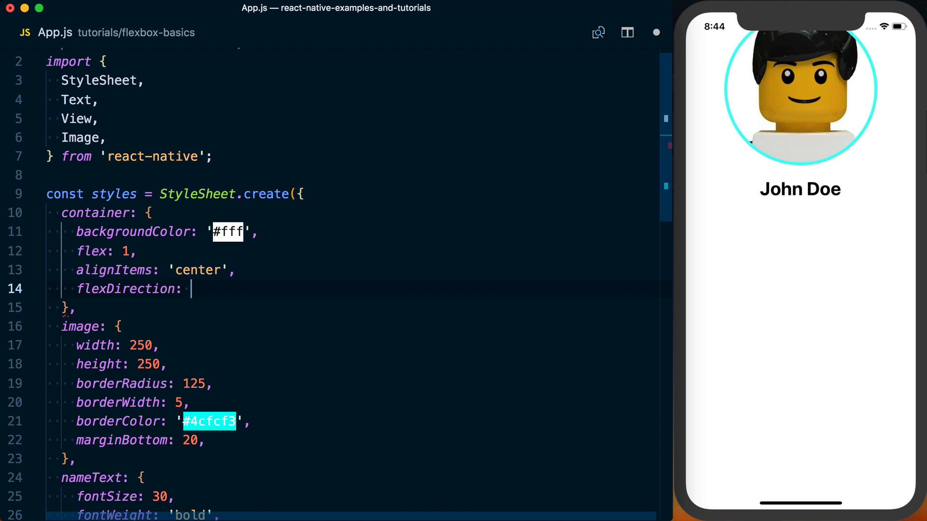
text('column')
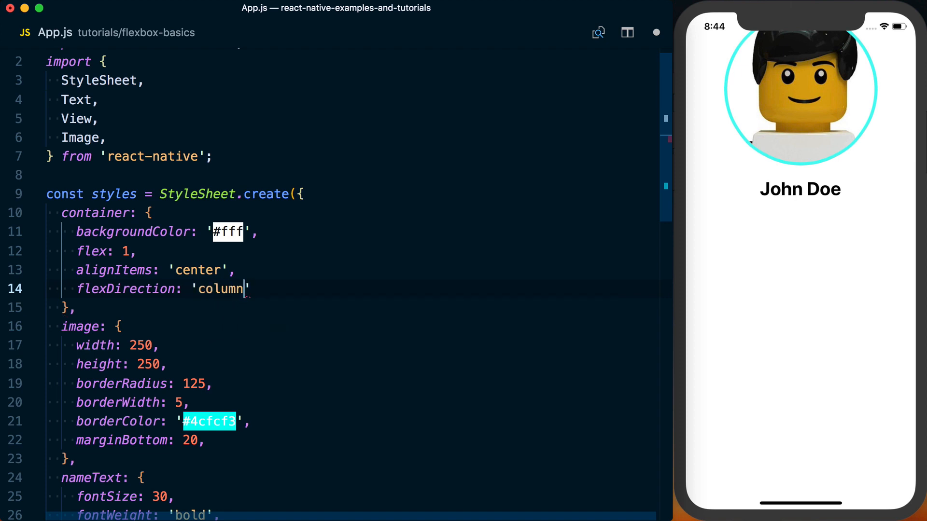
double_click(221, 289)
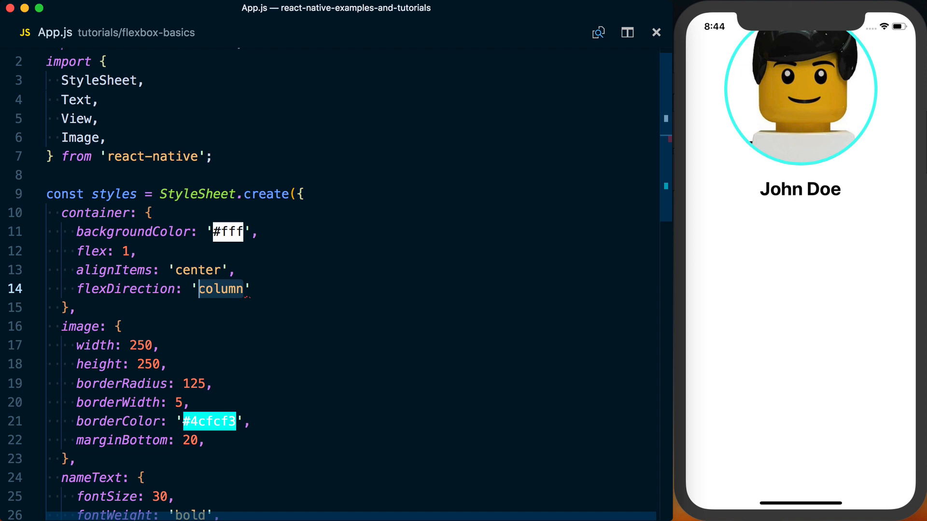
text(row)
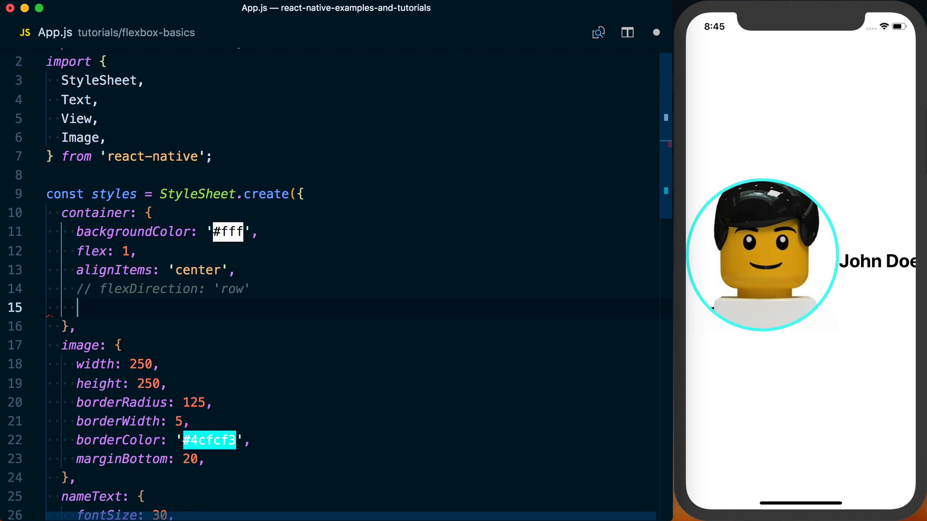
Add justifyContent: 'center' and replace its value with 'space-between'
text(justifyContent: 'center',)
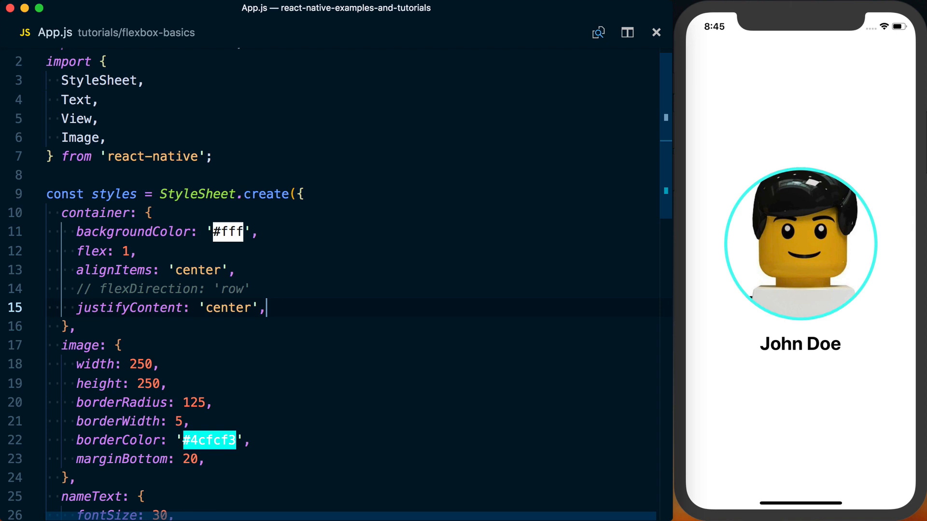
double_click(227, 308)
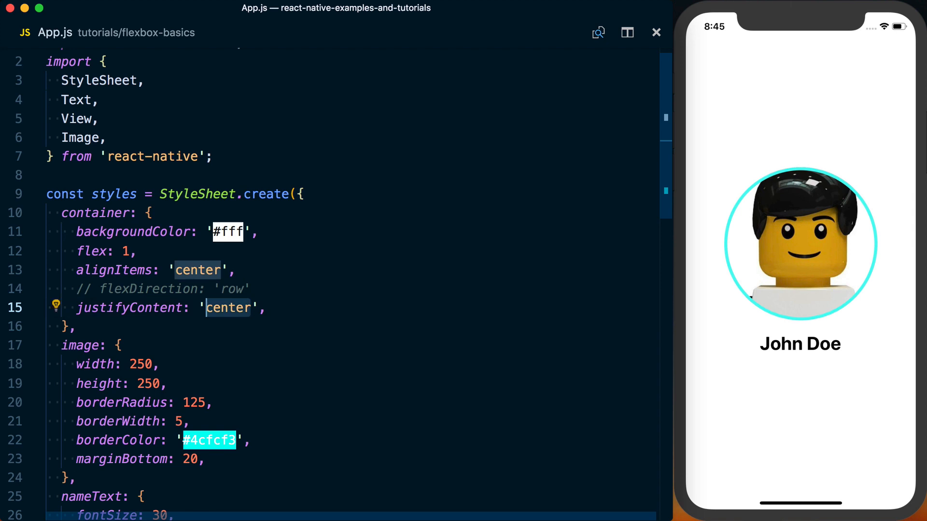
text(space-betwee)
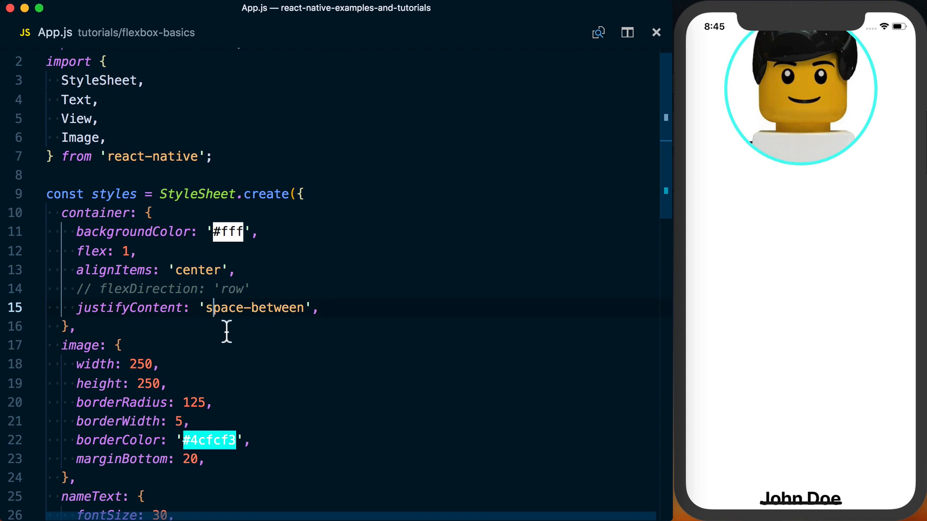
Duplicate the <Text style={styles.nameText}>John Doe</Text> line to add a second name
scroll(down, 3)
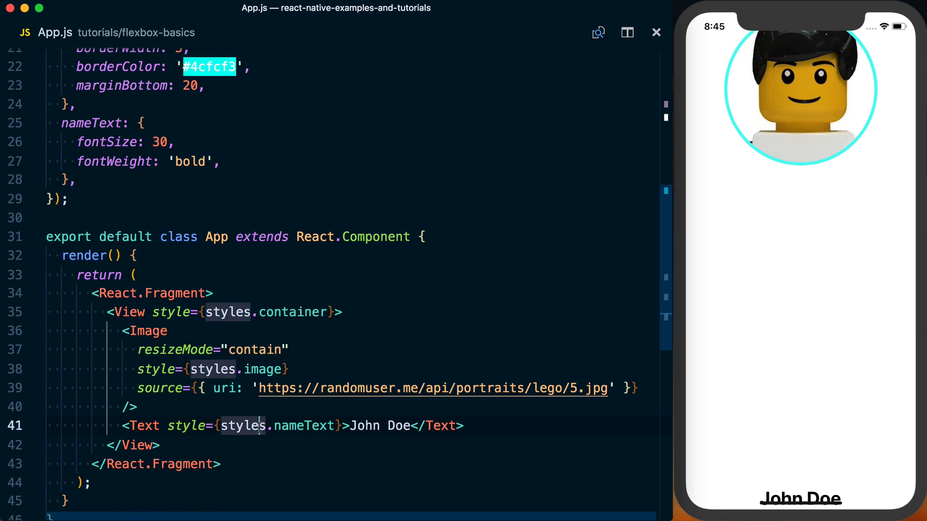
text(<Text style={styles.nameText}>John Doe</Text>)
text(justifyContent: 'space-around',)
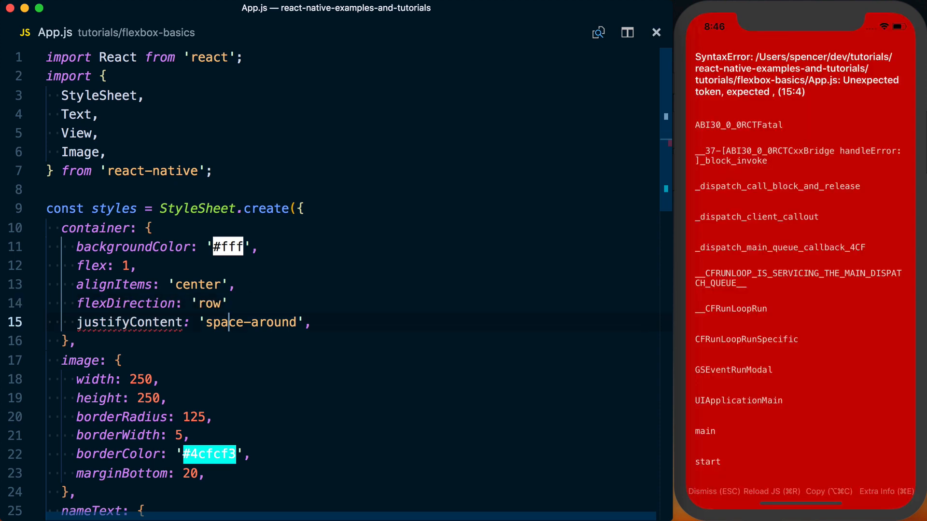
Add the missing comma after flexDirection: 'row', then select the container's four flex properties
click(237, 303)
text(,)
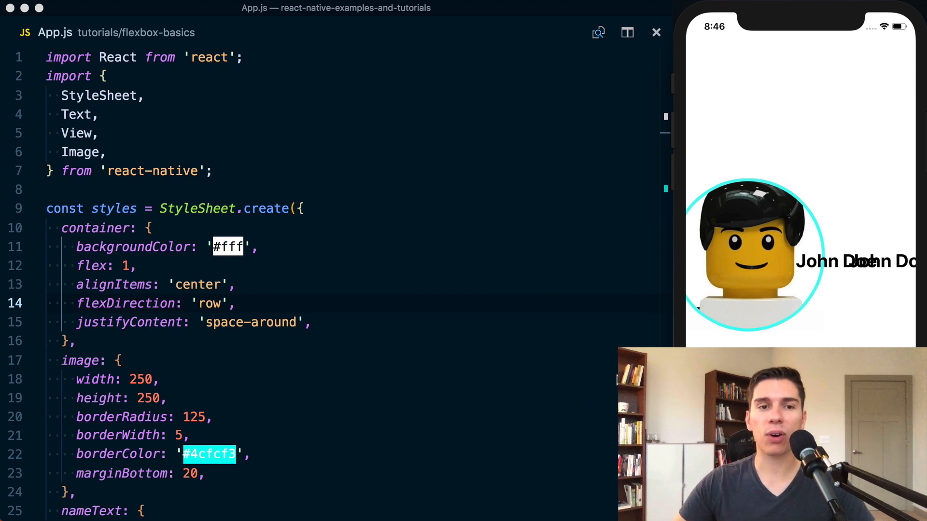
double_click(198, 284)
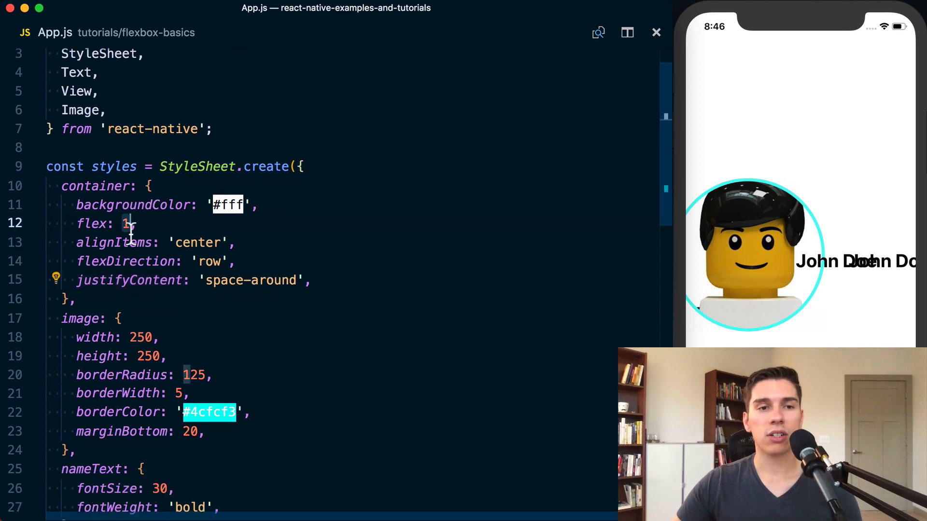
drag(124, 223, 312, 280)
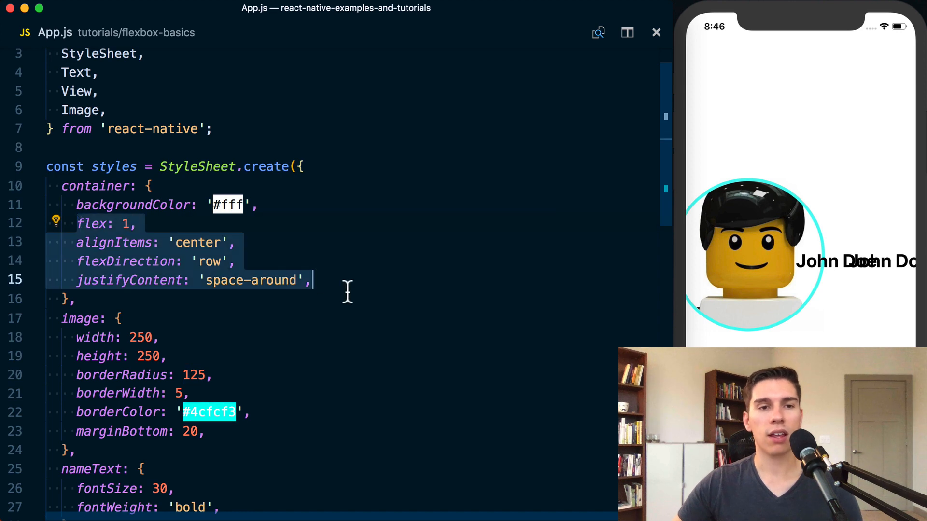